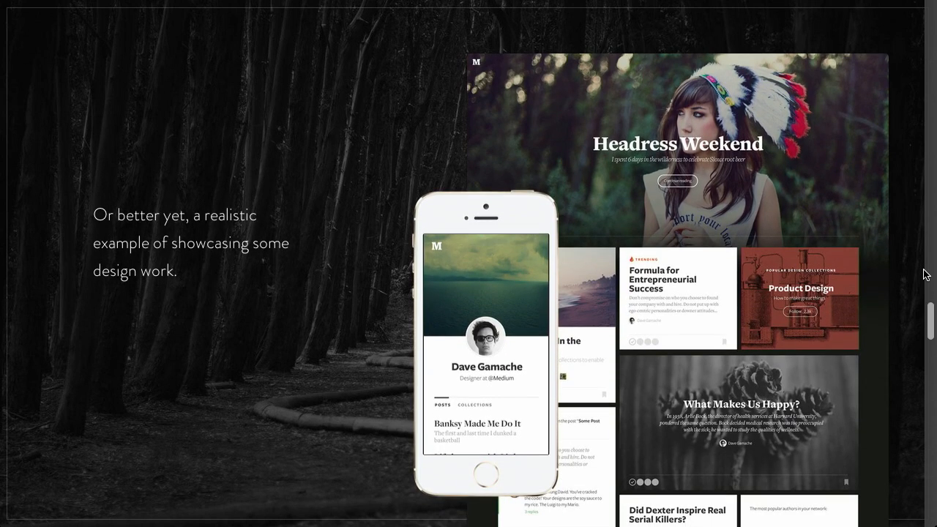
- Scroll the Parallax Done Right article down to its 'Some Do's' animation guidelines
scroll(down, 3)
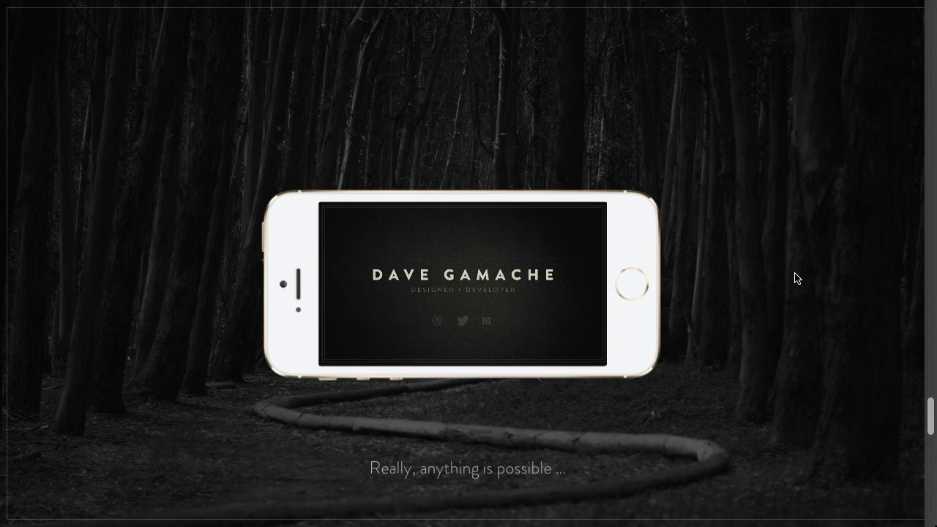
scroll(down, 3)
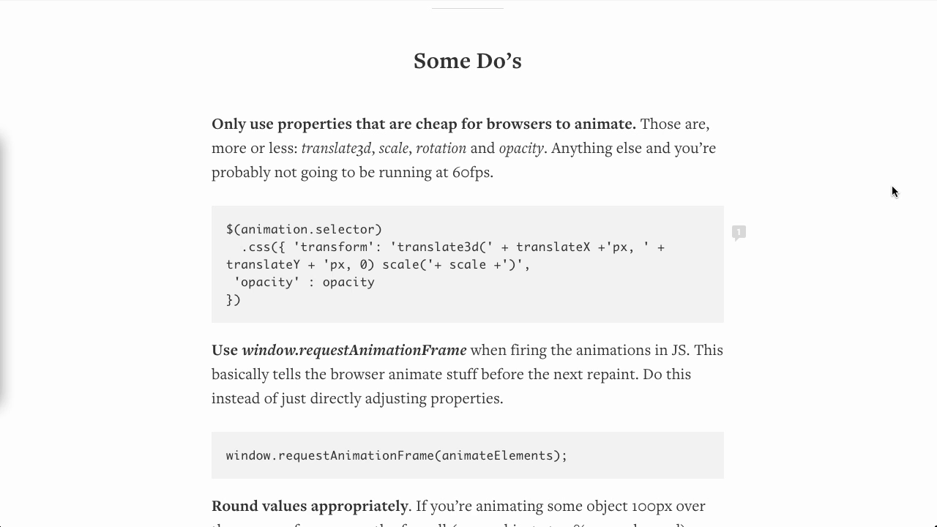
scroll(down, 3)
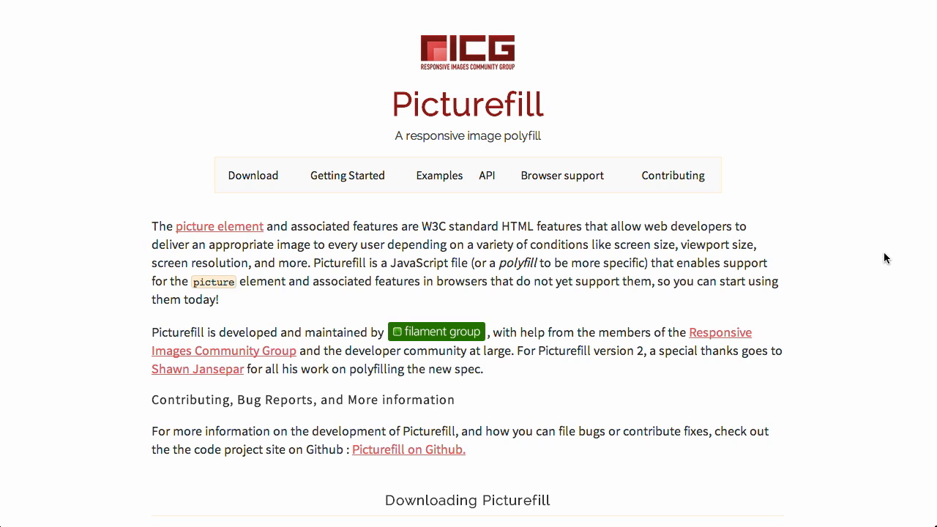
- Scroll the Picturefill page to the 'An img with srcset and sizes attributes' example
scroll(down, 3)
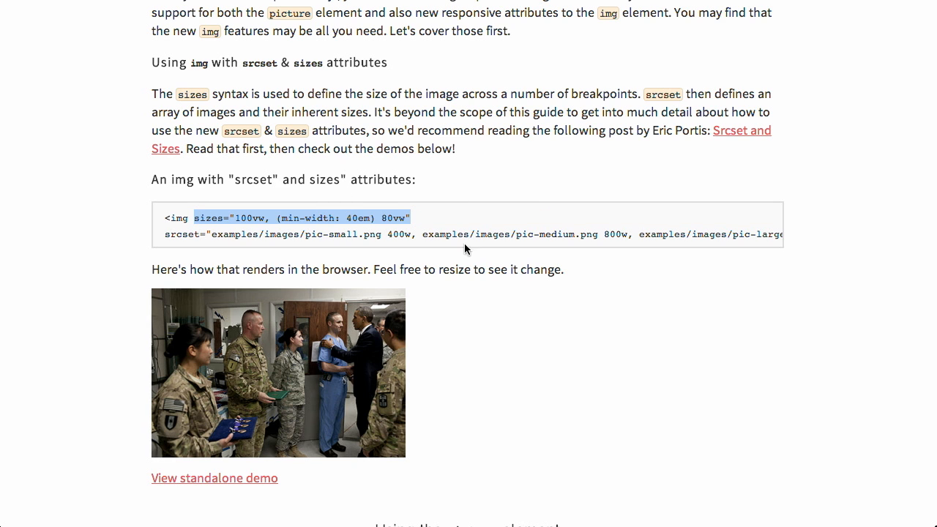
mouse_move(336, 204)
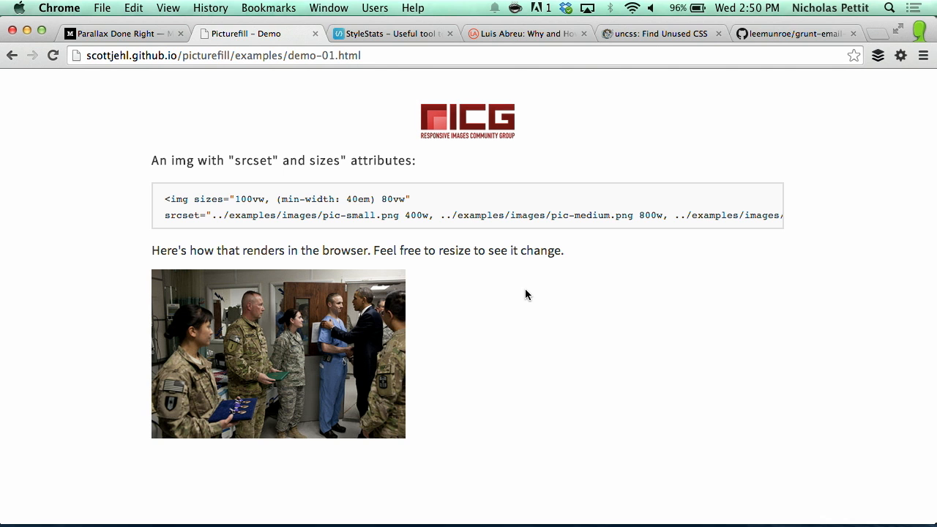
- Switch to the standalone demo-01.html showing an image with srcset and sizes
click(394, 34)
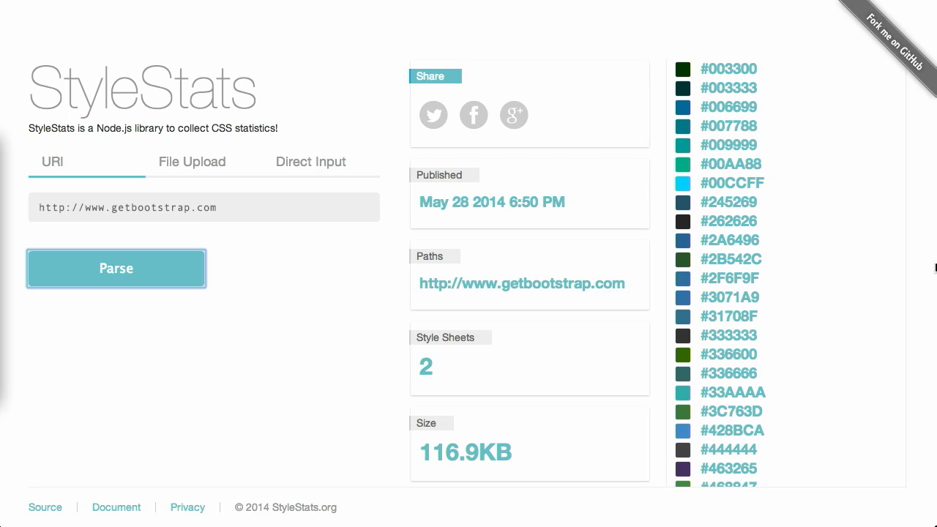
mouse_move(869, 343)
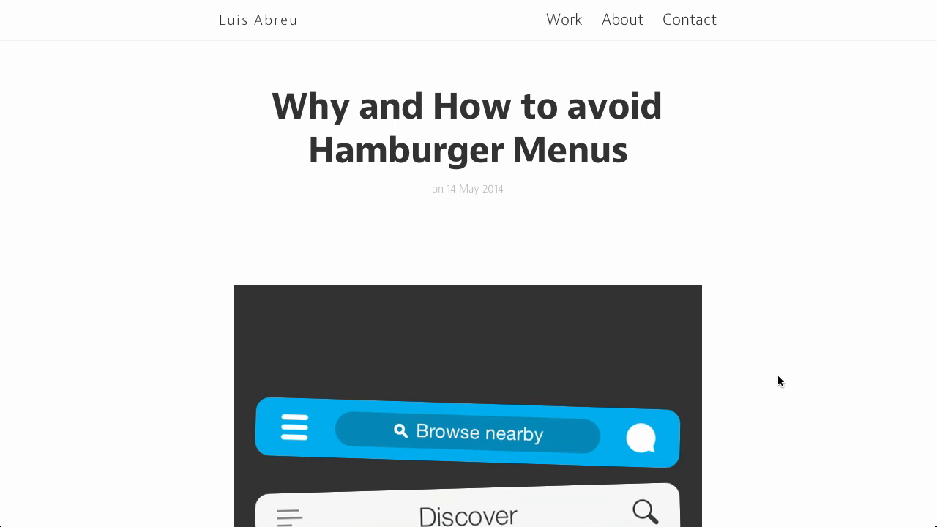
- Scroll the hamburger-menu article through its problems list to 'What Should I Use Instead?'
scroll(down, 3)
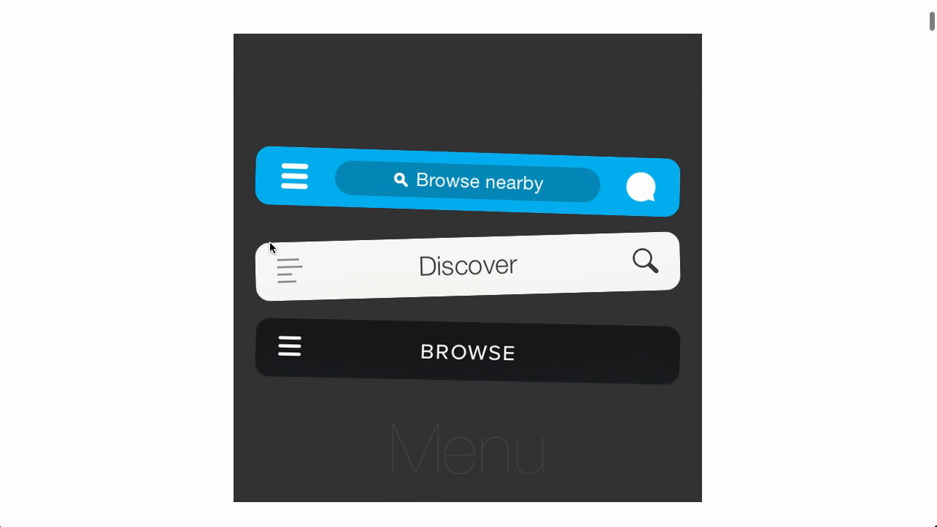
scroll(down, 3)
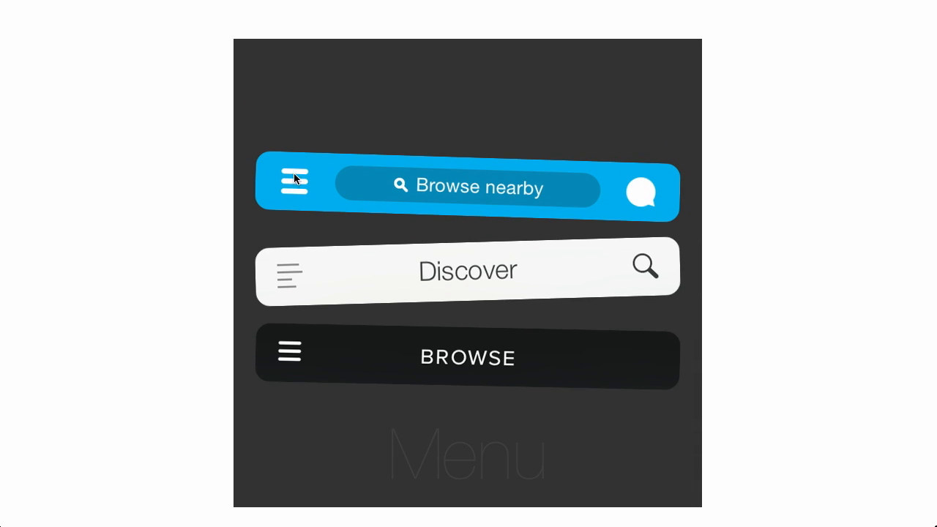
scroll(down, 3)
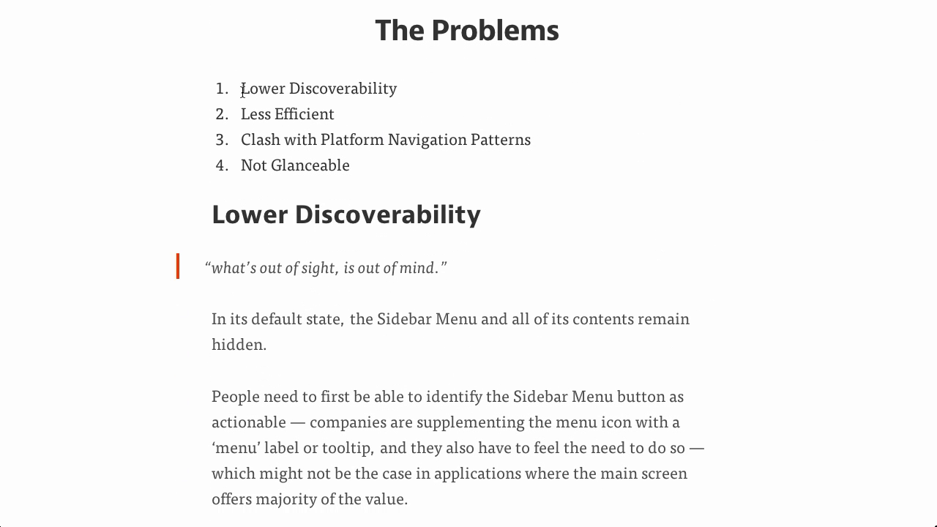
scroll(down, 3)
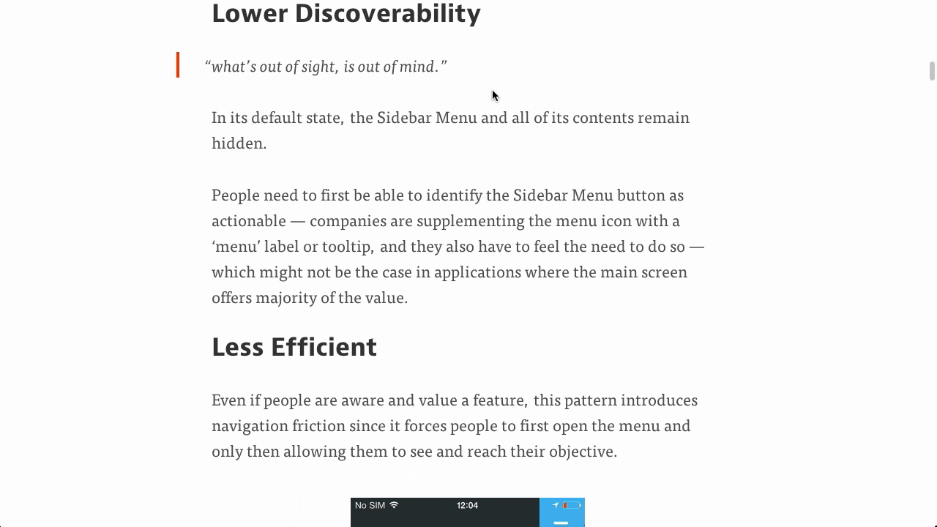
mouse_move(748, 215)
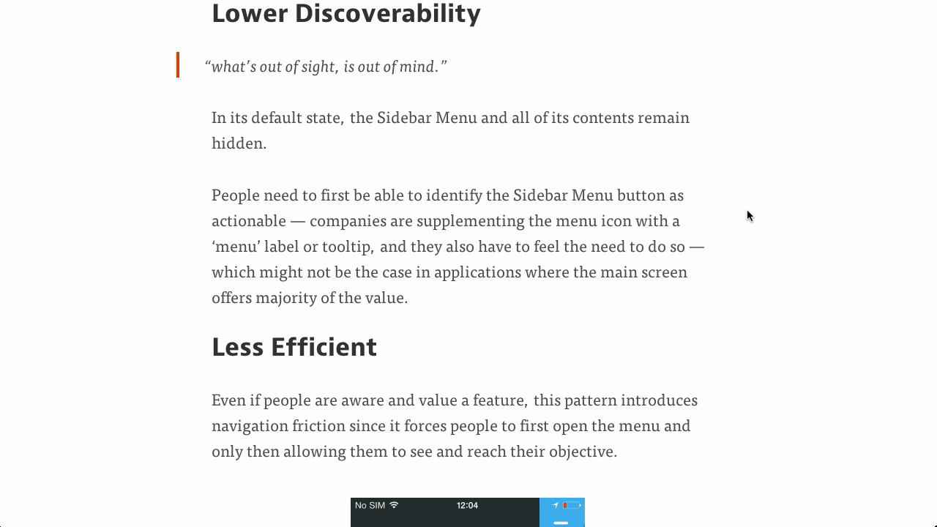
scroll(down, 3)
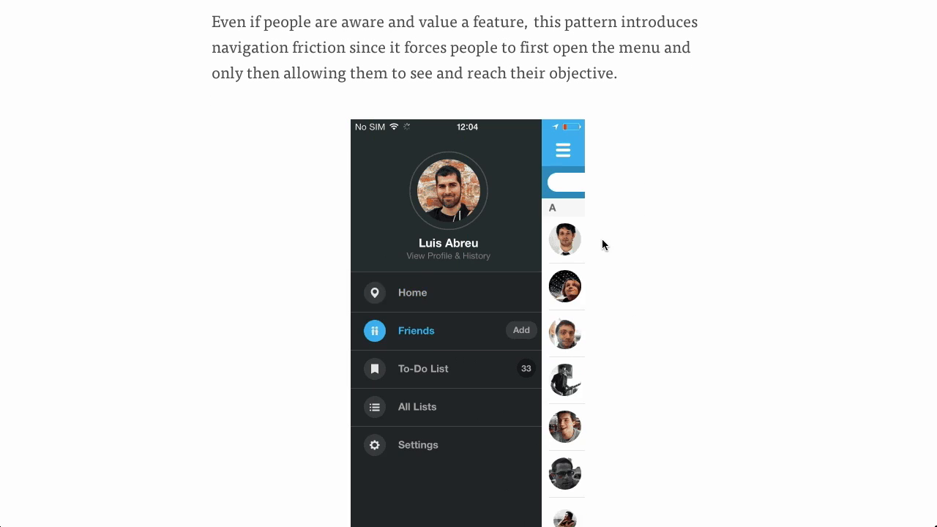
scroll(down, 3)
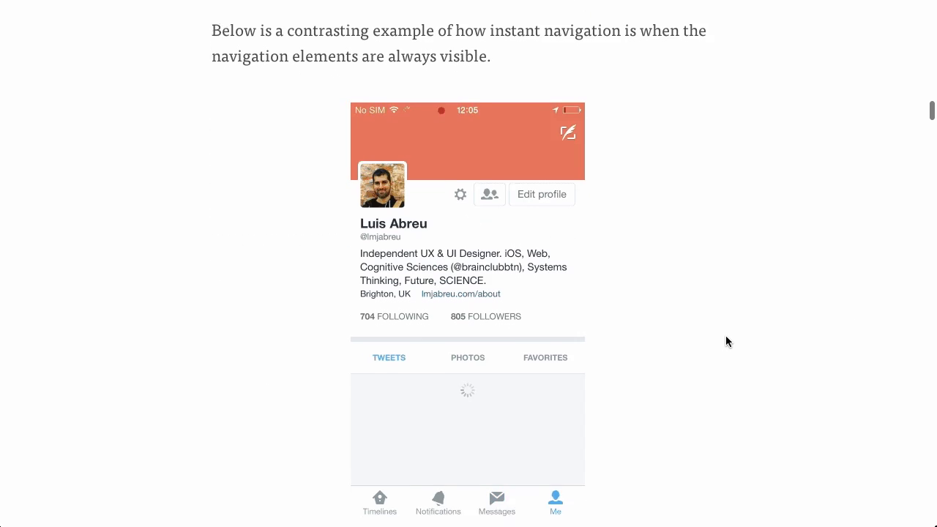
scroll(down, 3)
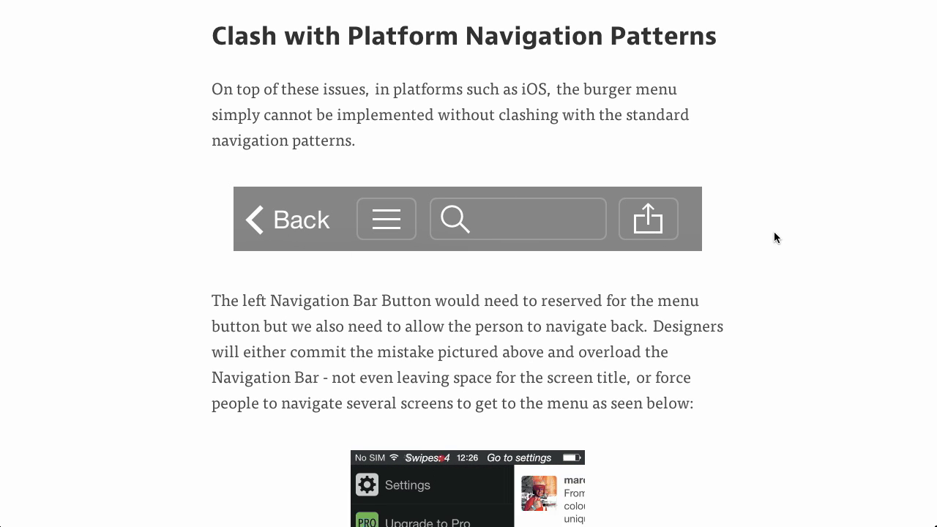
scroll(down, 3)
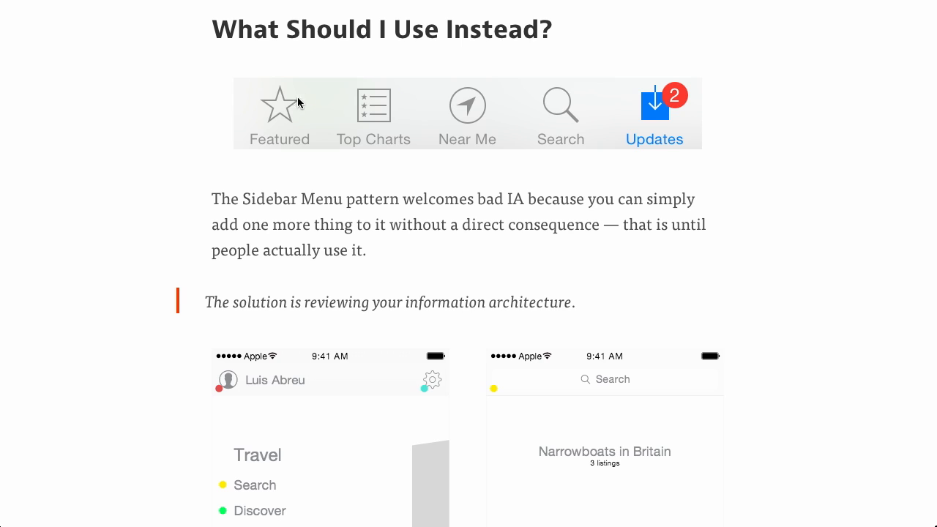
- Scroll to the 'reviewing your information architecture' mockups and select text near the page top
scroll(down, 3)
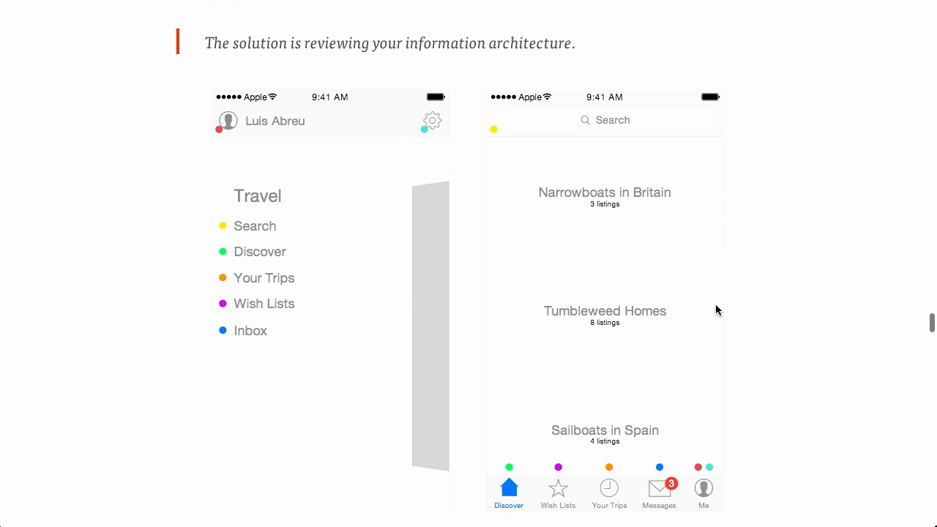
triple_click(390, 44)
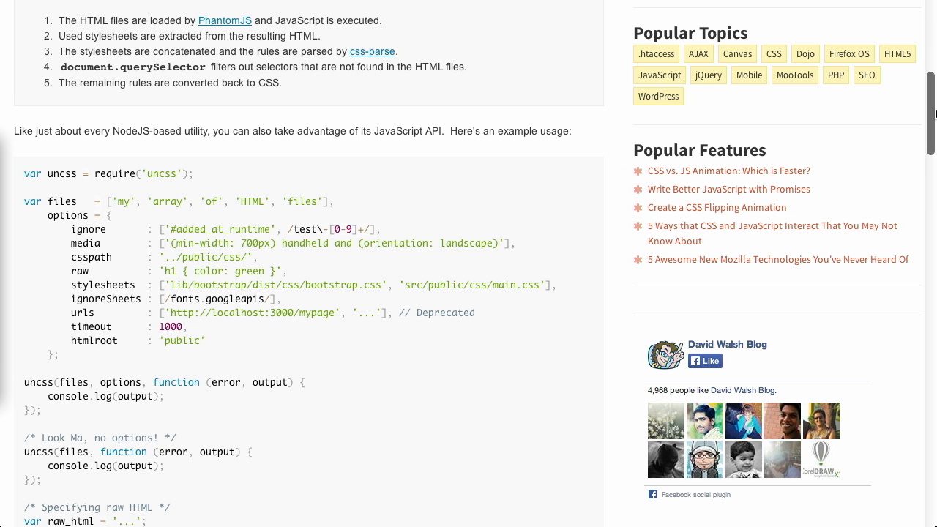
- Scroll the David Walsh UnCSS post through its JavaScript API code sample
scroll(down, 3)
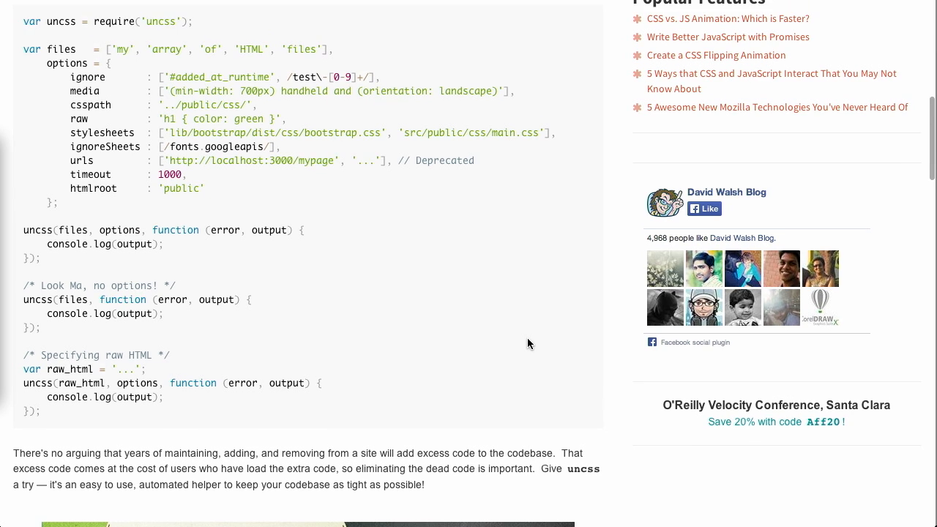
scroll(down, 3)
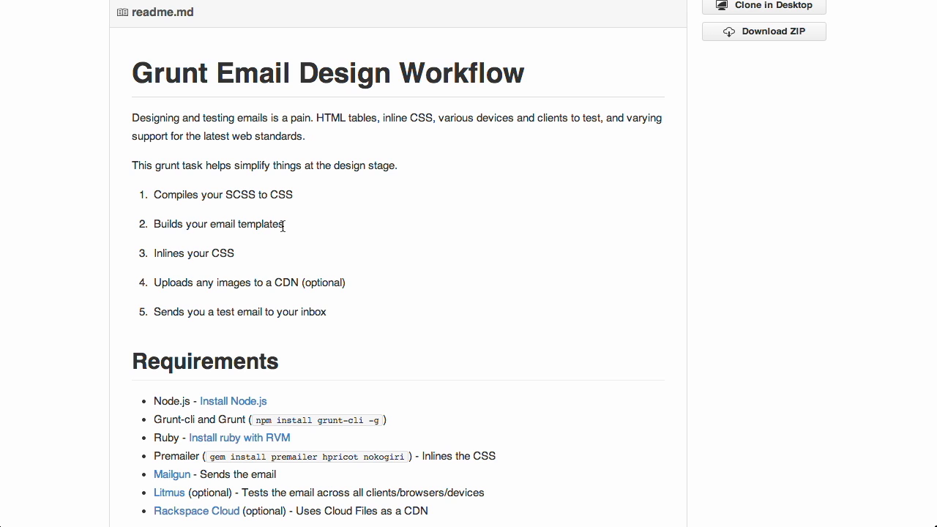
mouse_move(319, 266)
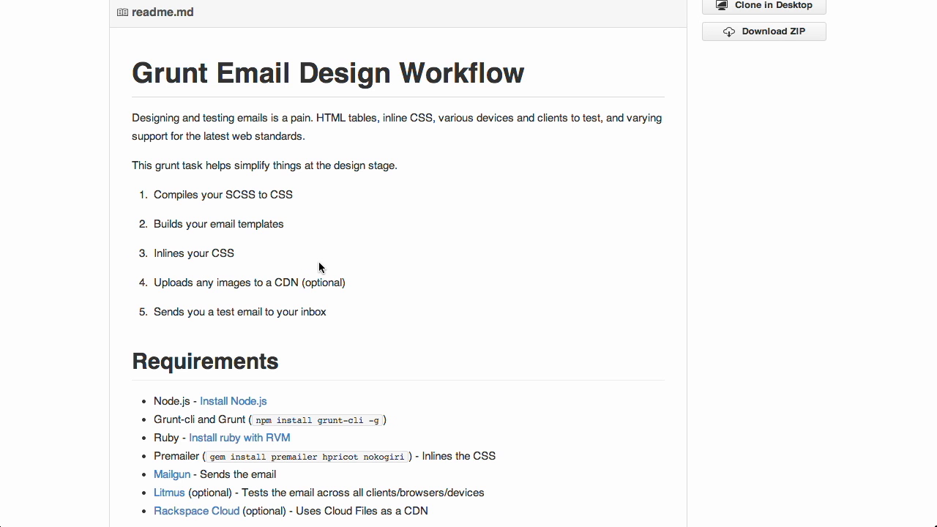
mouse_move(136, 335)
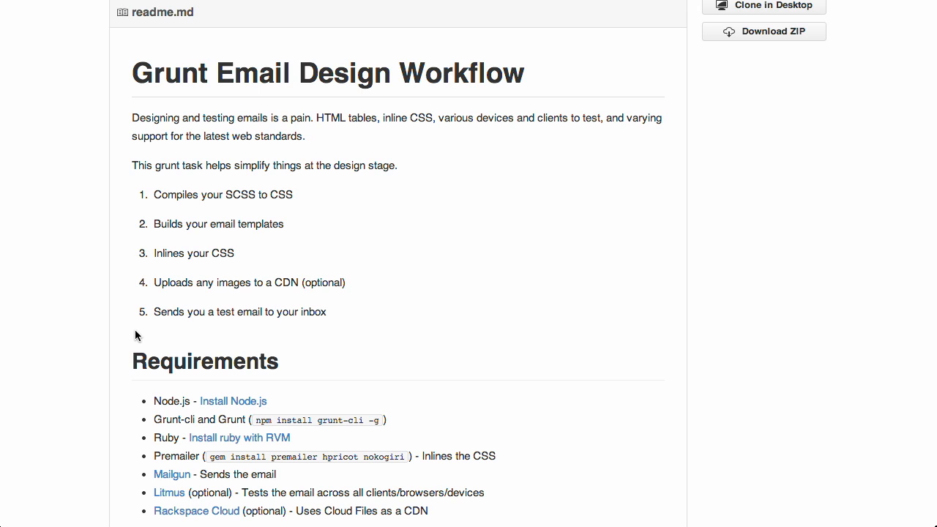
- Scroll the Grunt Email Design Workflow readme past Requirements to Getting started
scroll(down, 3)
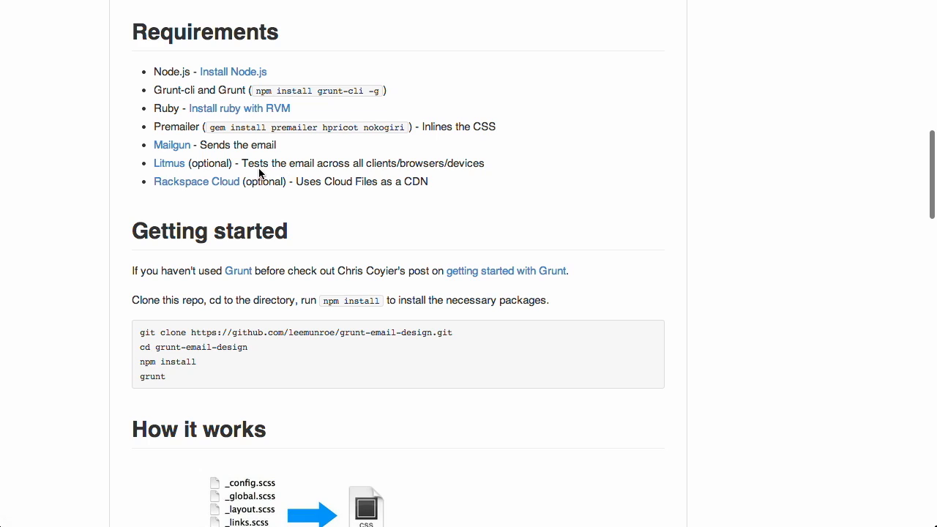
scroll(down, 3)
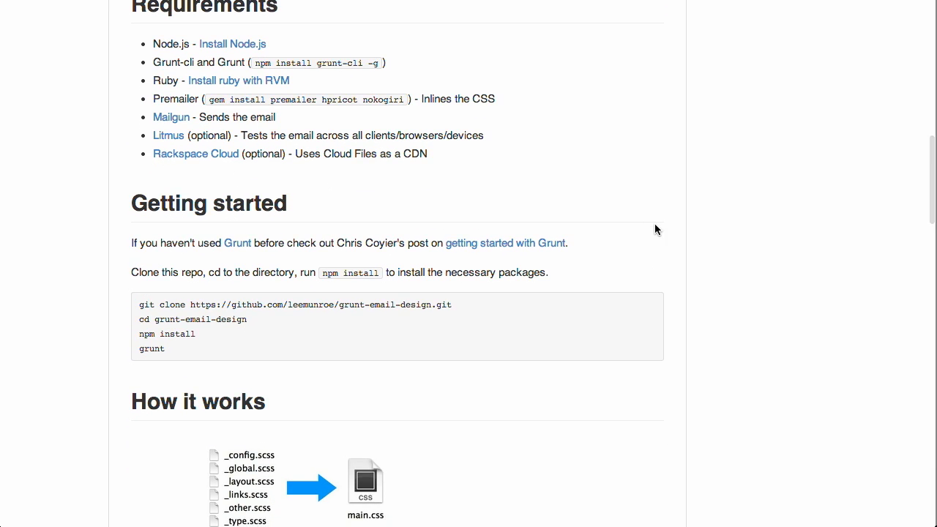